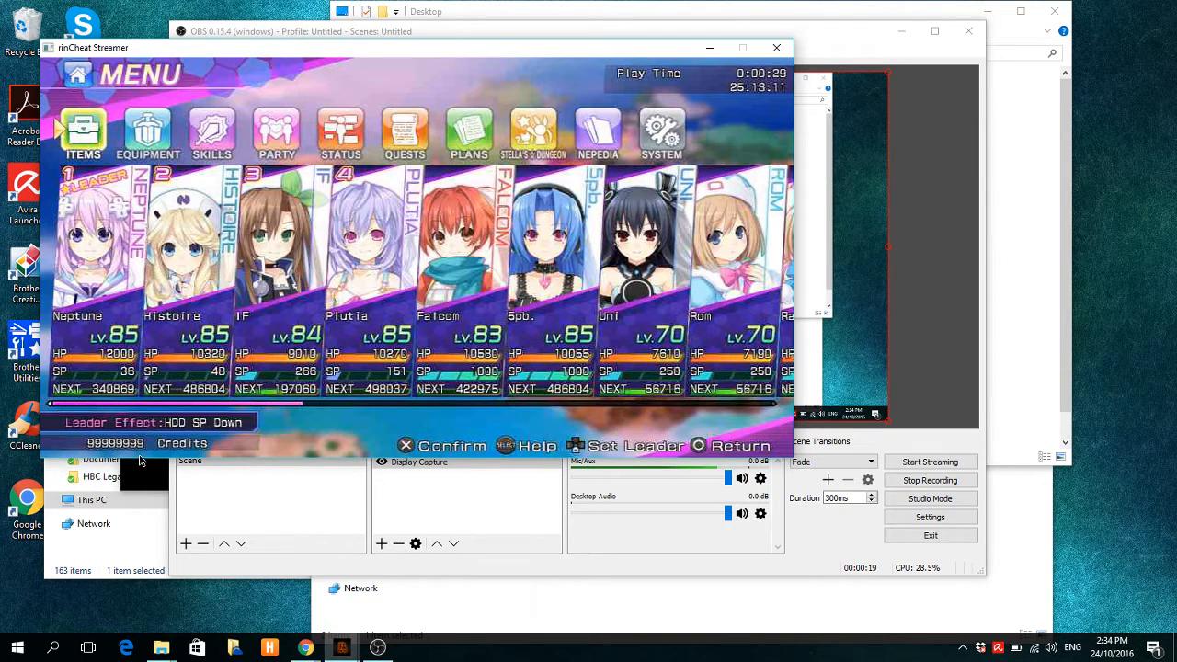
{"action": "mouse_move", "coordinate": [283, 448]}
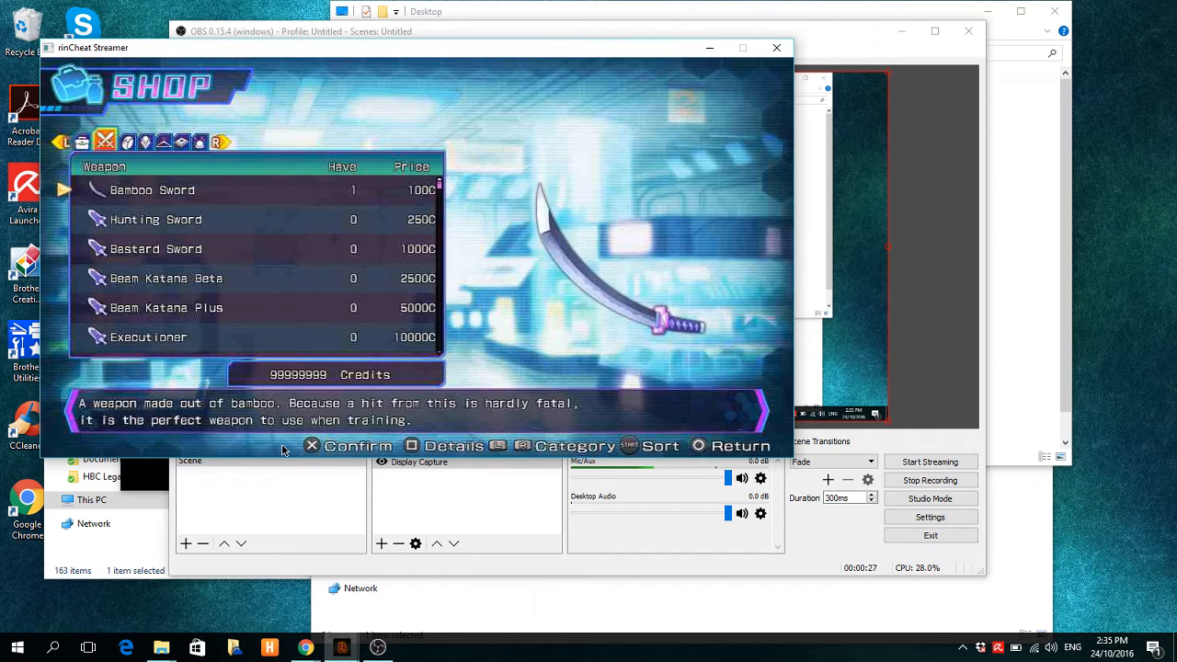
Select the black-and-white swimsuit for 1500000C and confirm to bring up the quantity prompt
{"action": "left_click", "coordinate": [159, 143]}
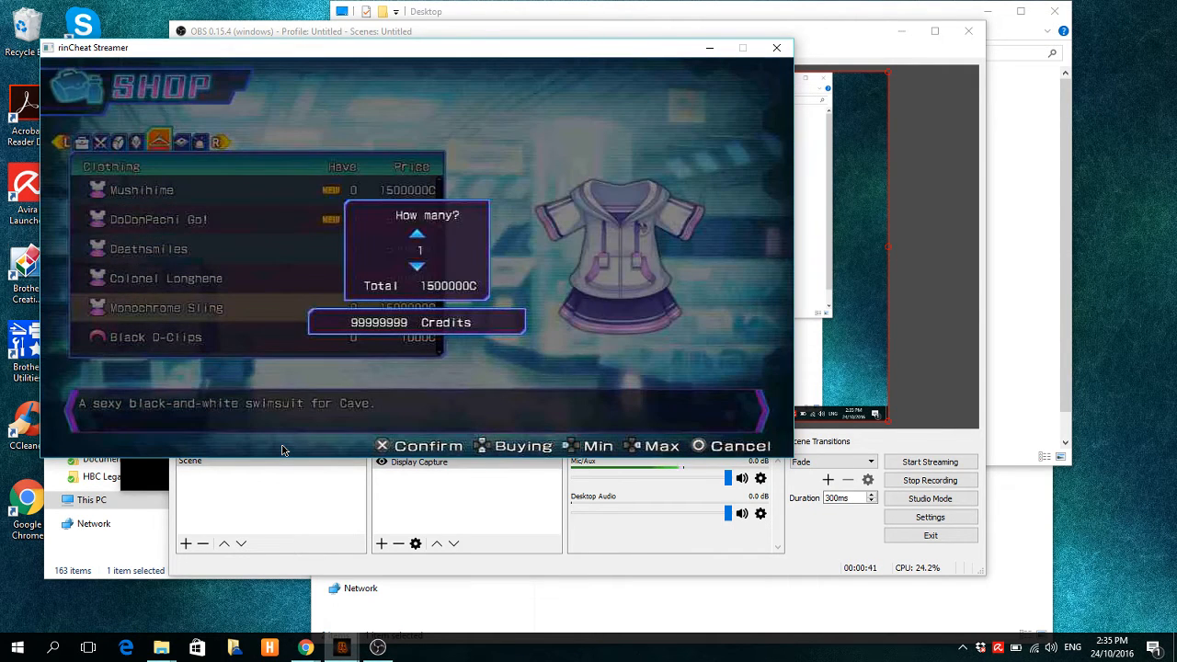
{"action": "left_click", "coordinate": [416, 231]}
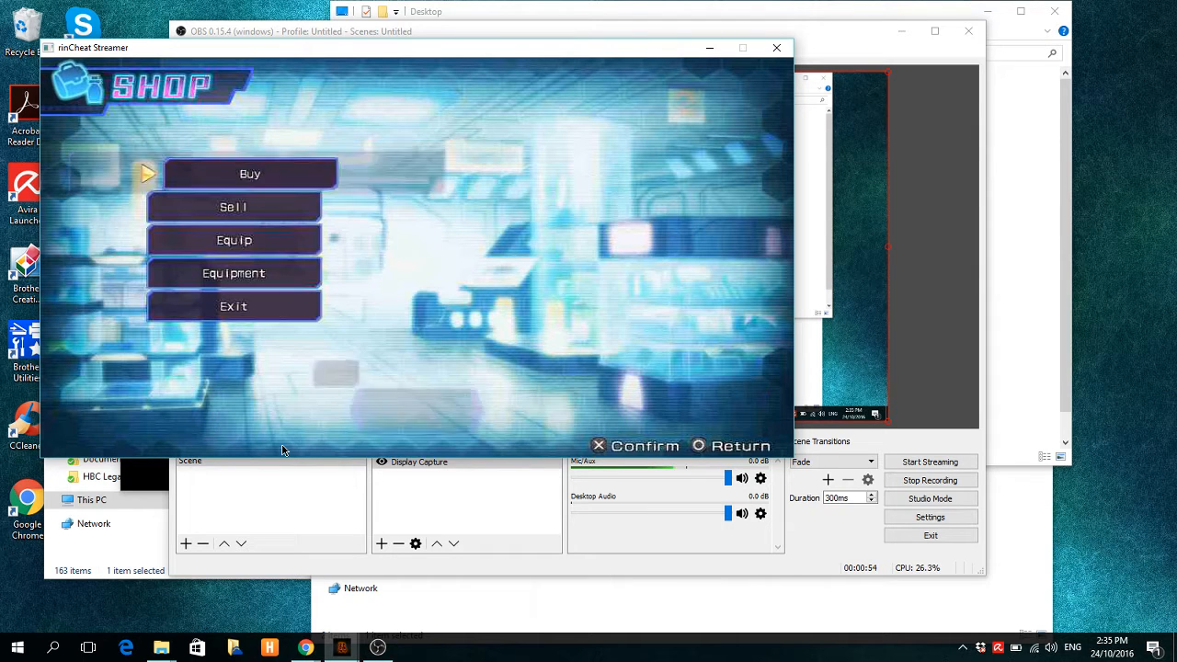
Complete the swimsuit purchase and reopen the Buy list of healing items
{"action": "left_click", "coordinate": [250, 173]}
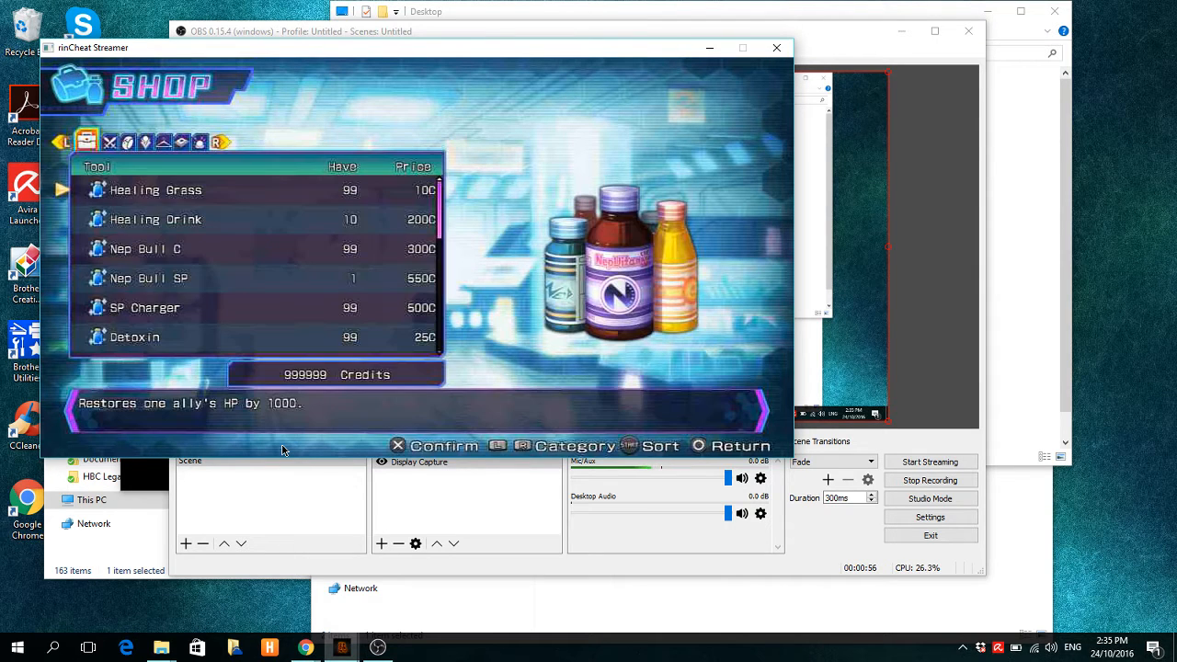